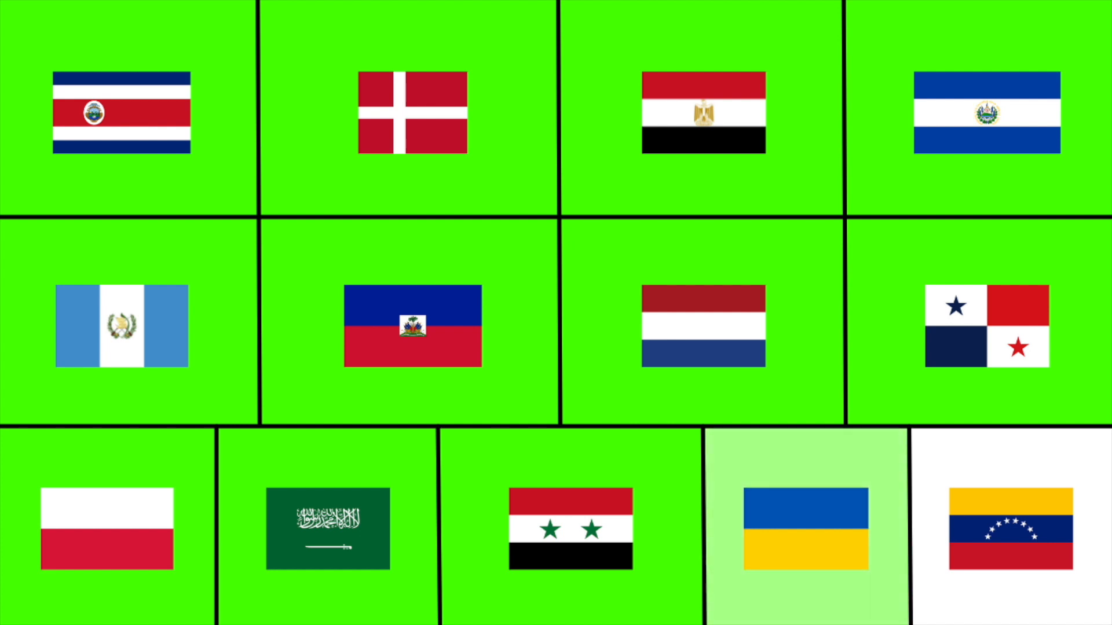
# Step: Zoom out to reveal the V-bottomed container with flag marbles lined up near its top
pyautogui.click(1005, 528)
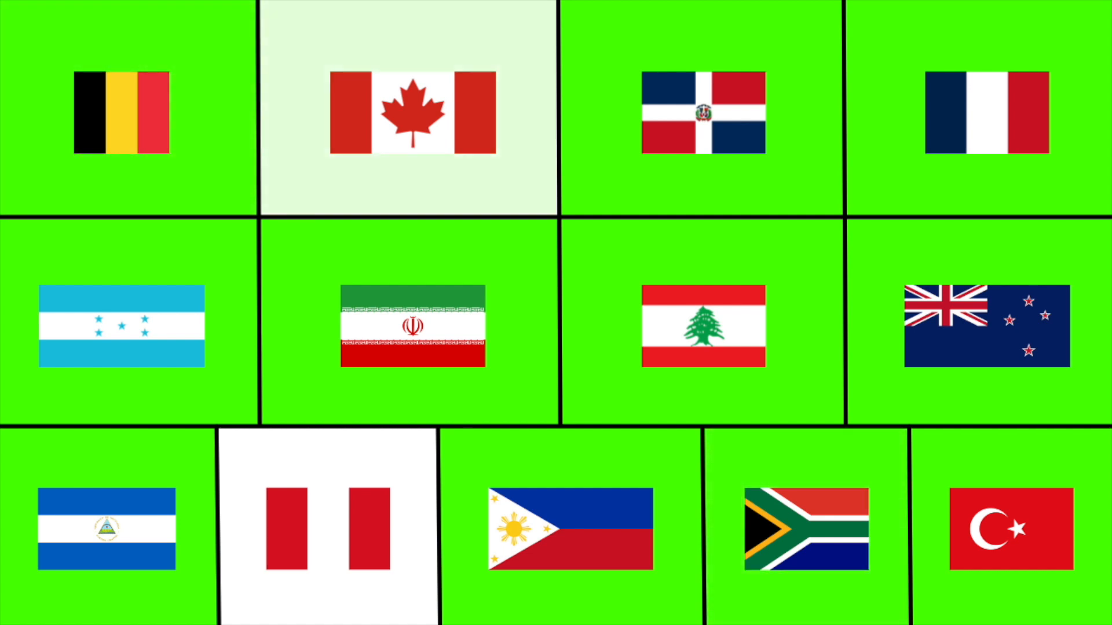
pyautogui.click(328, 531)
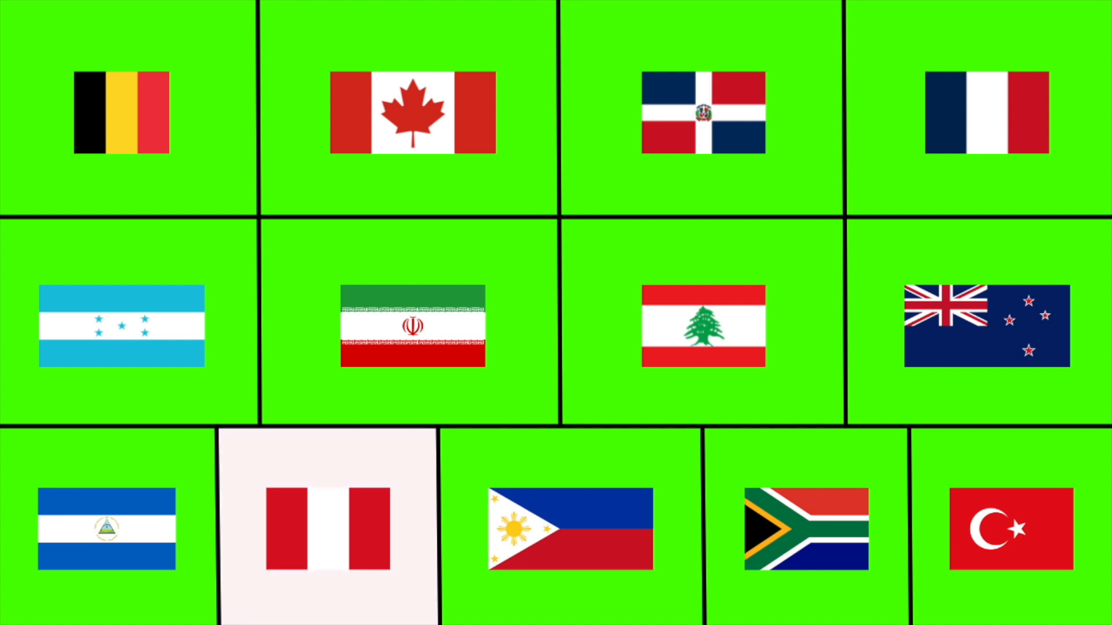
pyautogui.click(328, 528)
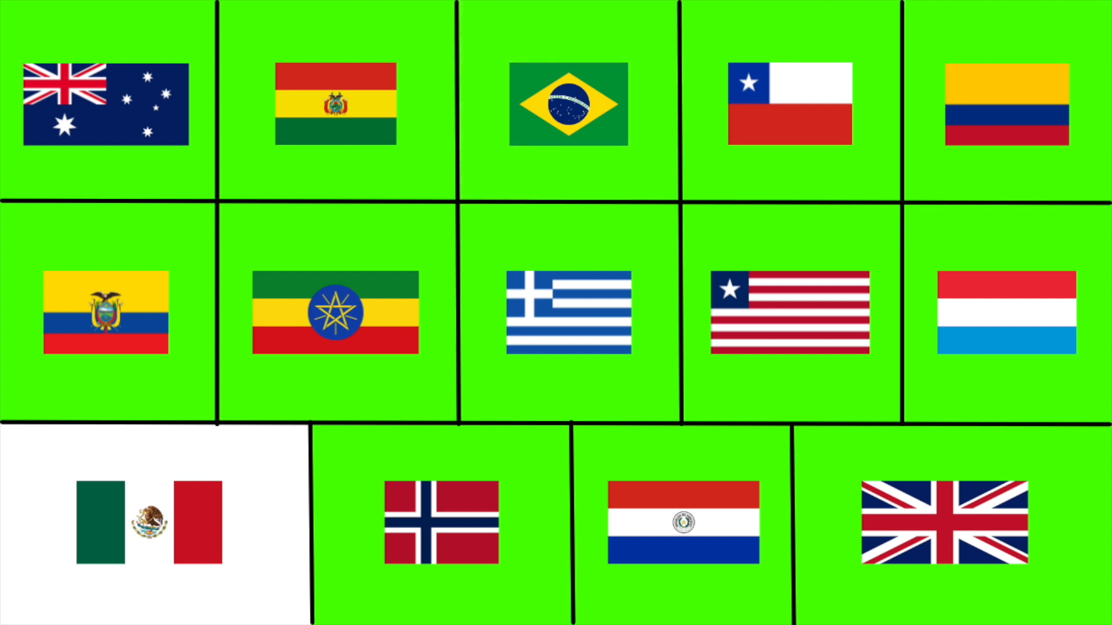
pyautogui.click(149, 525)
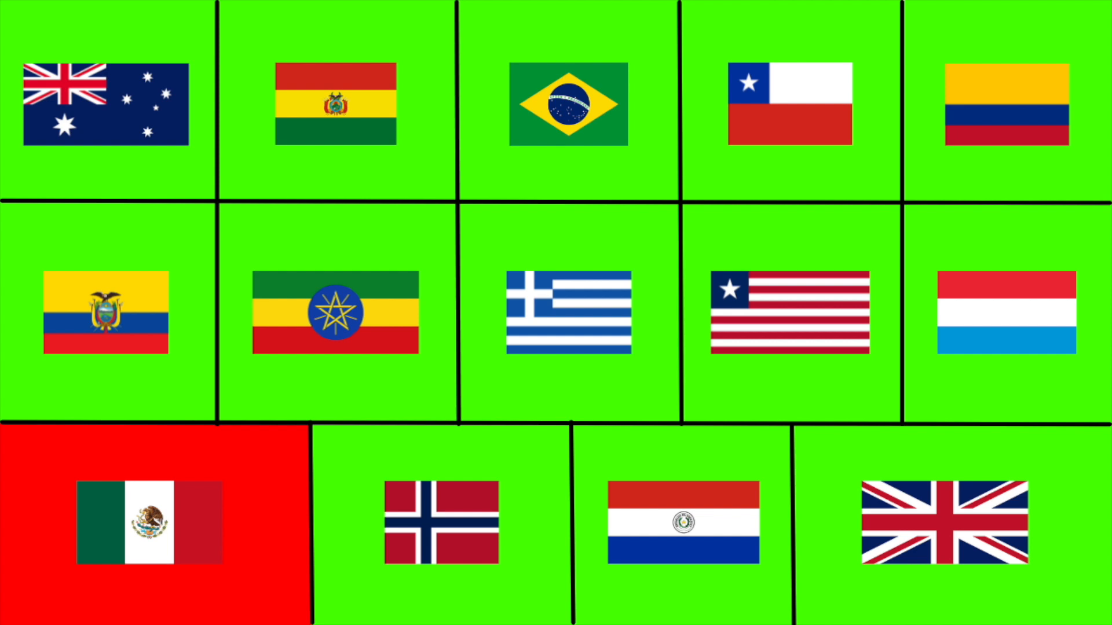
pyautogui.click(149, 524)
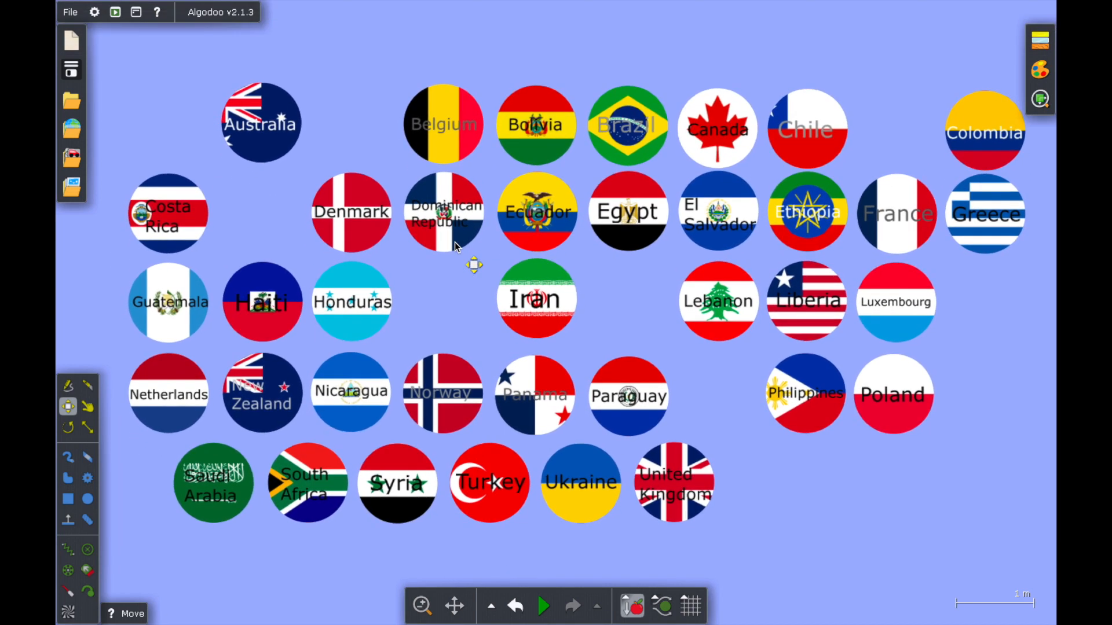
pyautogui.moveTo(58, 358)
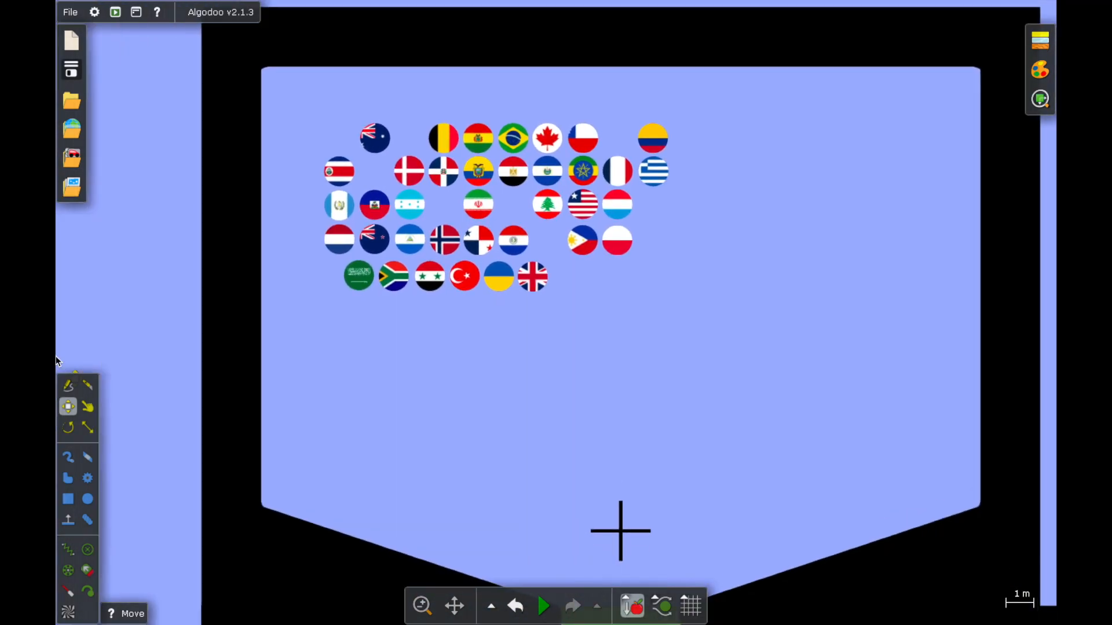
# Step: Run the simulation at about 4x speed as marbles drop into the funnel above counter 143
pyautogui.click(544, 606)
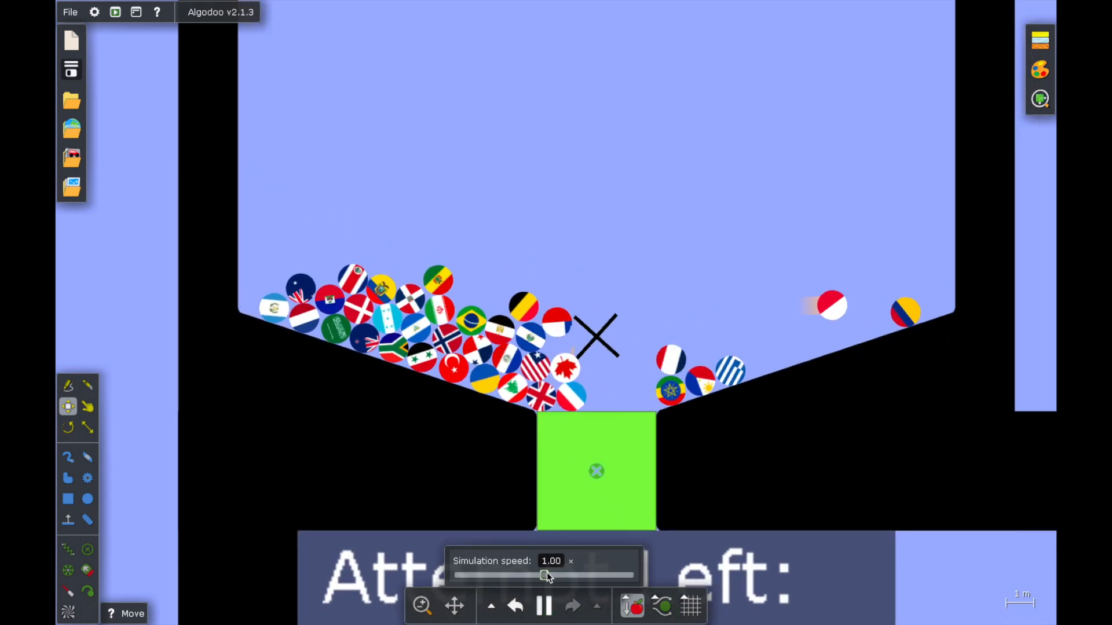
pyautogui.moveTo(546, 572); pyautogui.dragTo(599, 573)
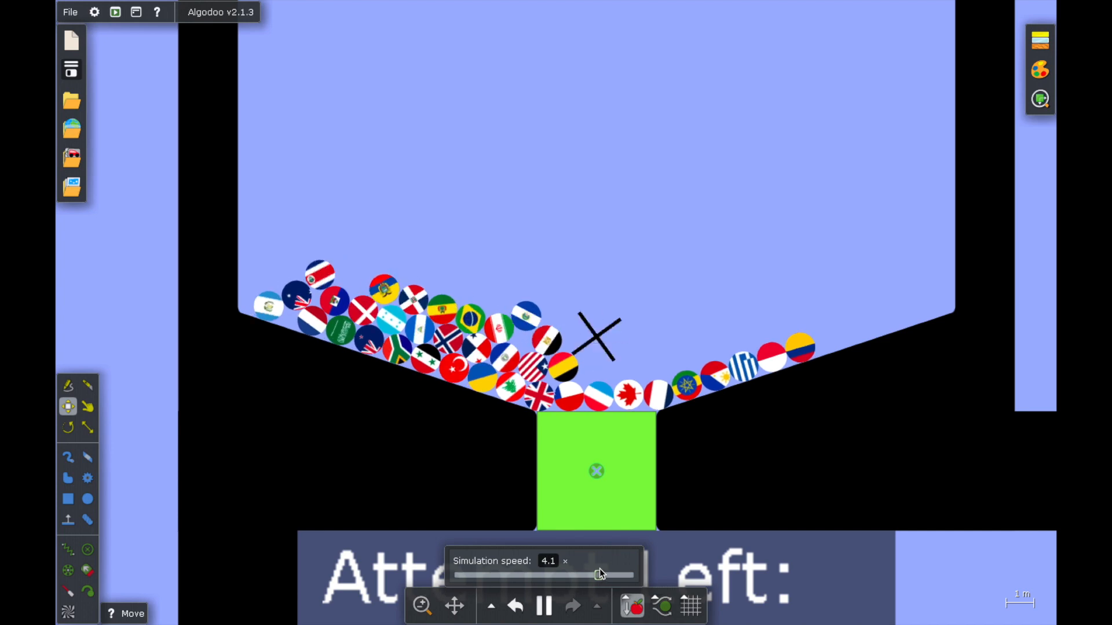
pyautogui.moveTo(599, 574); pyautogui.dragTo(606, 574)
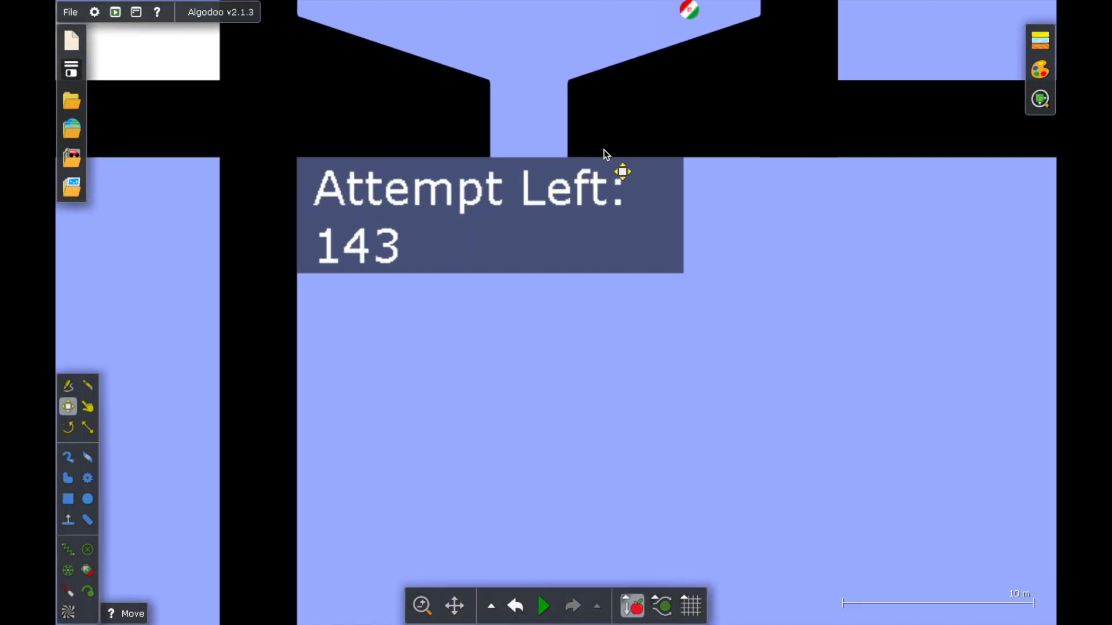
pyautogui.click(544, 604)
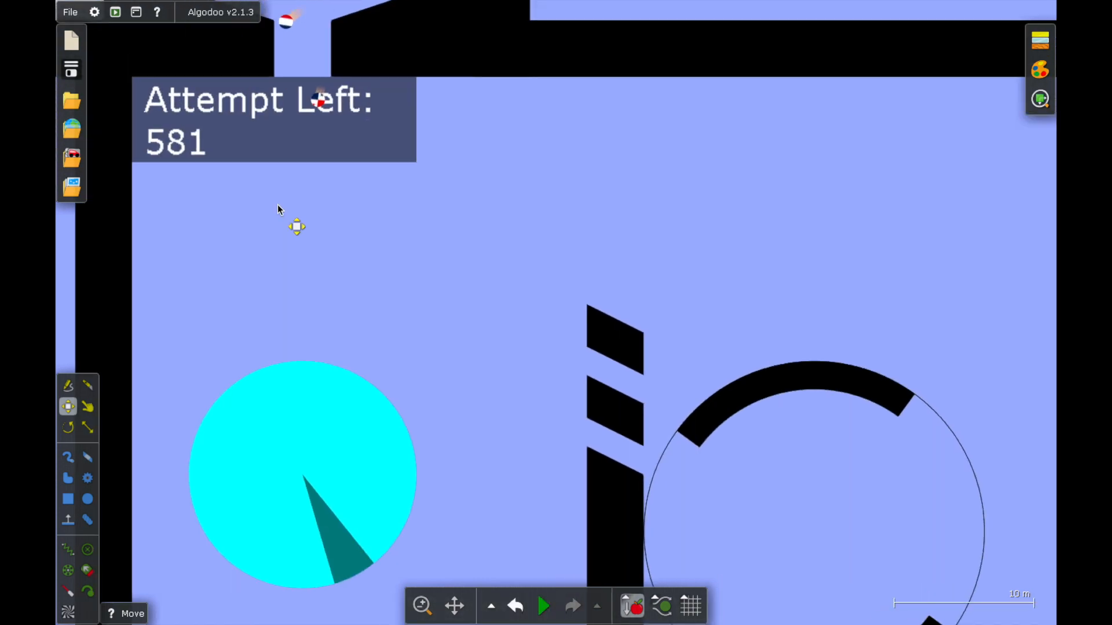
# Step: Toggle playback while marbles reach the cyan spinner and ring, counter at 581
pyautogui.click(544, 606)
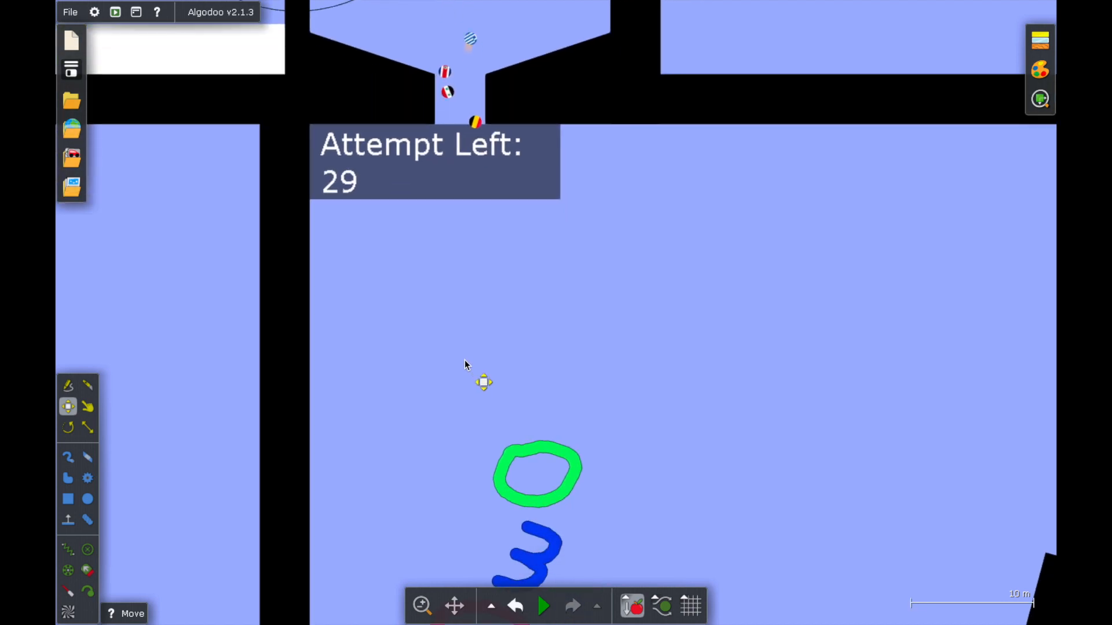
# Step: Toggle playback as marbles squeeze through the funnel above the drawn 0 and 3
pyautogui.click(543, 606)
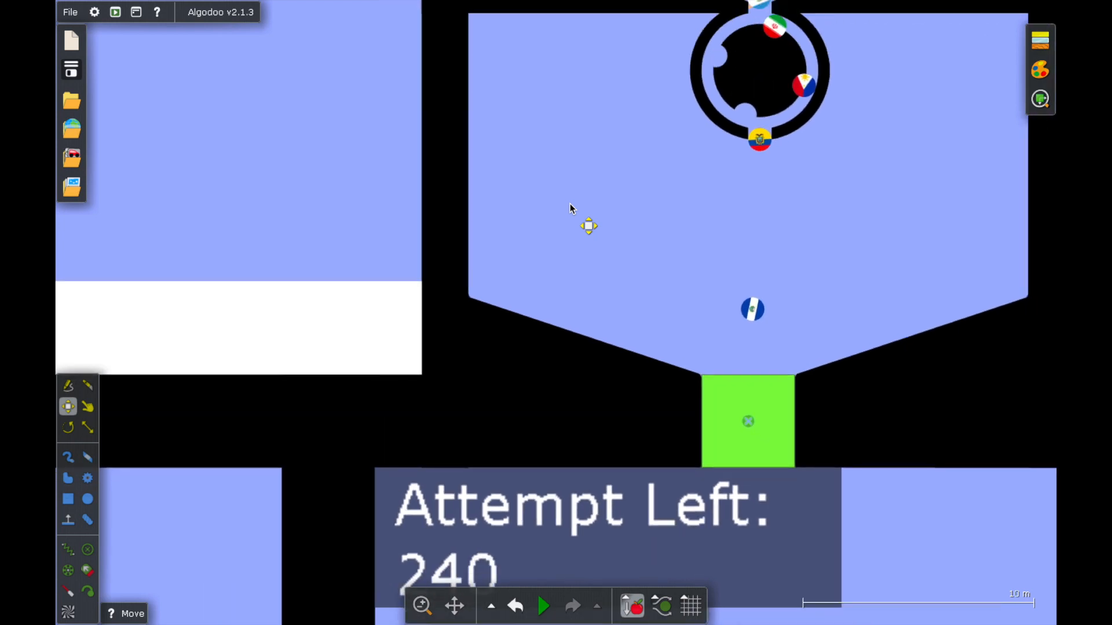
# Step: Toggle playback while marbles circle the ring and drop toward the green block
pyautogui.click(544, 606)
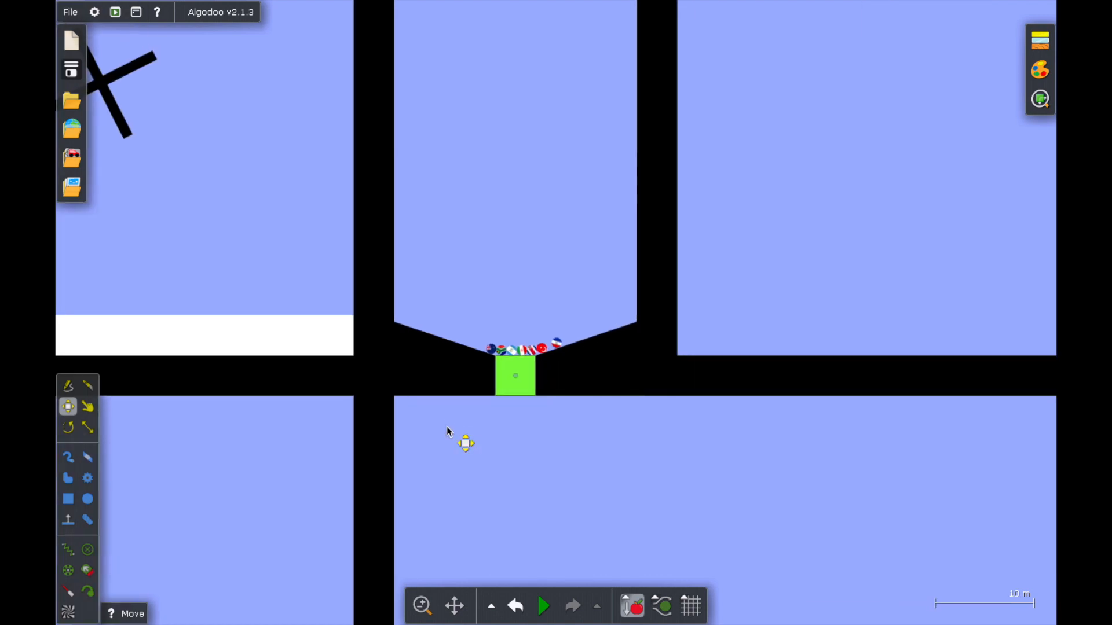
# Step: Toggle playback with surviving marbles gathered on the green block at the funnel bottom
pyautogui.click(543, 606)
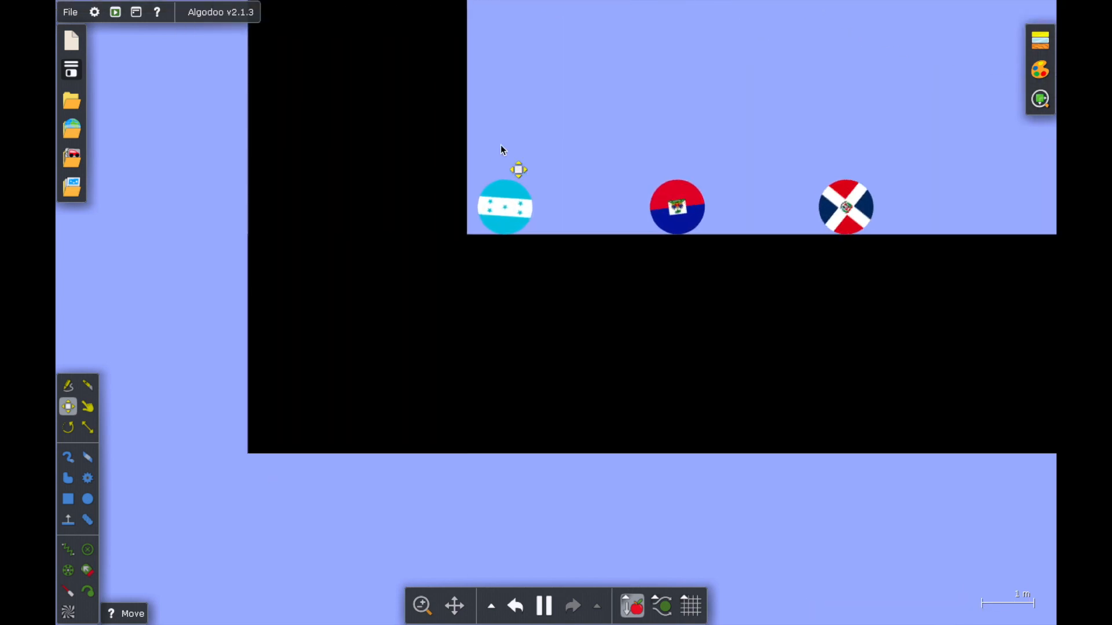
# Step: Zoom out and let the marbles roll down the final slope to pile against the wall
pyautogui.scroll(-3)
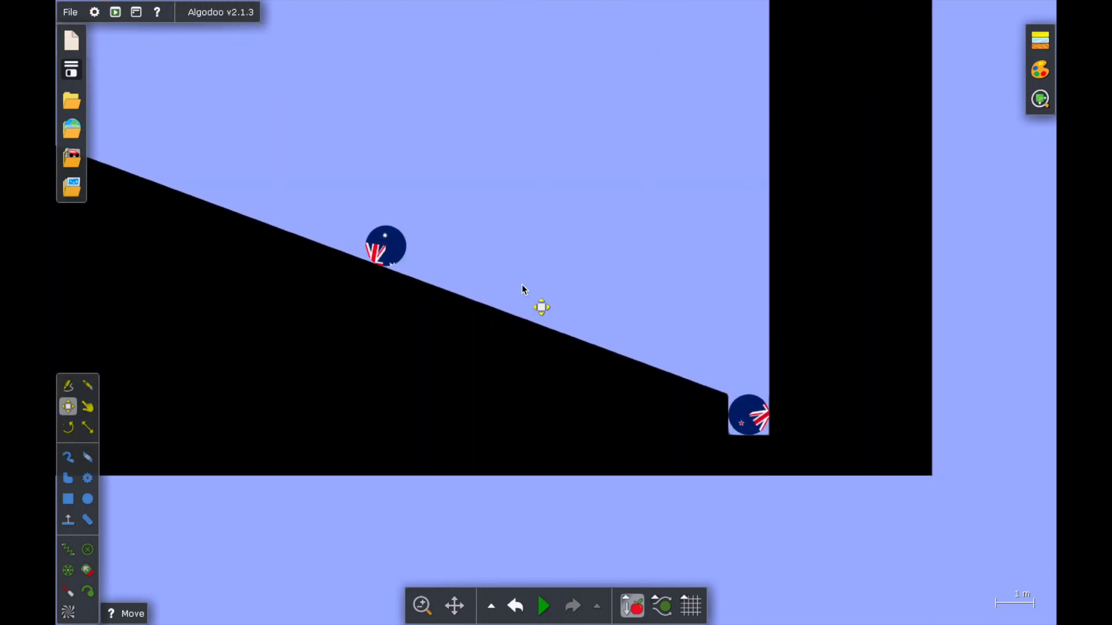
pyautogui.click(543, 605)
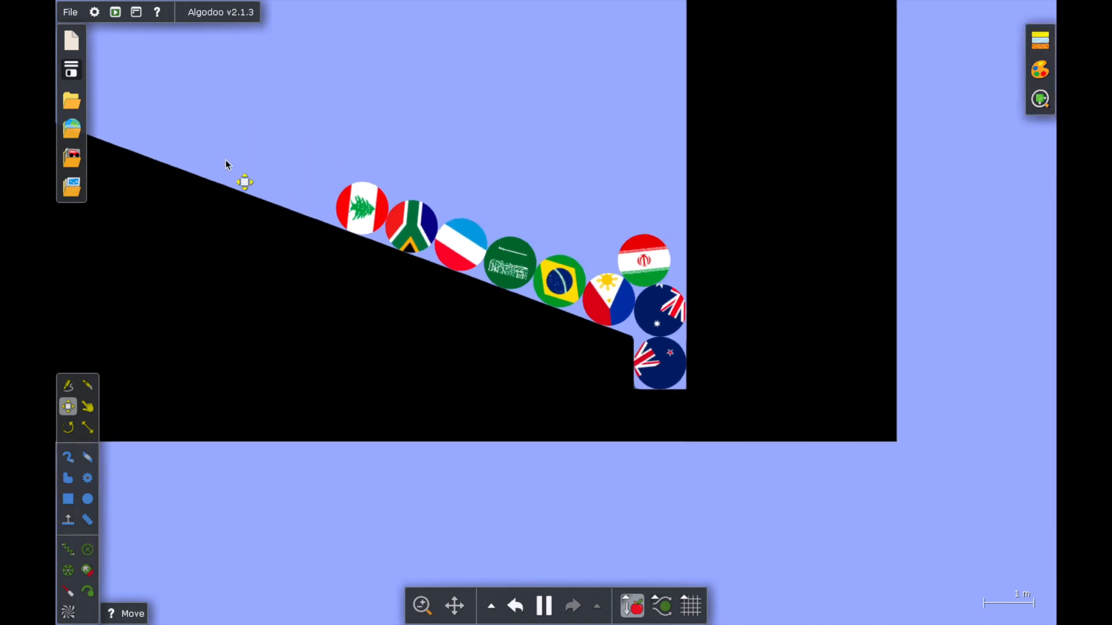
pyautogui.scroll(-3)
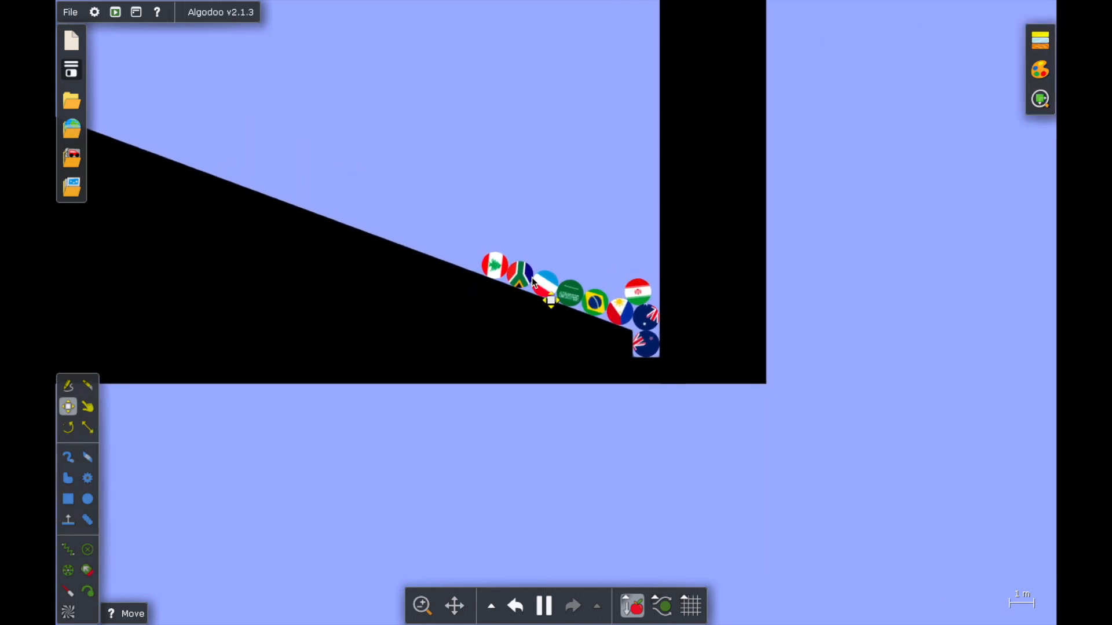